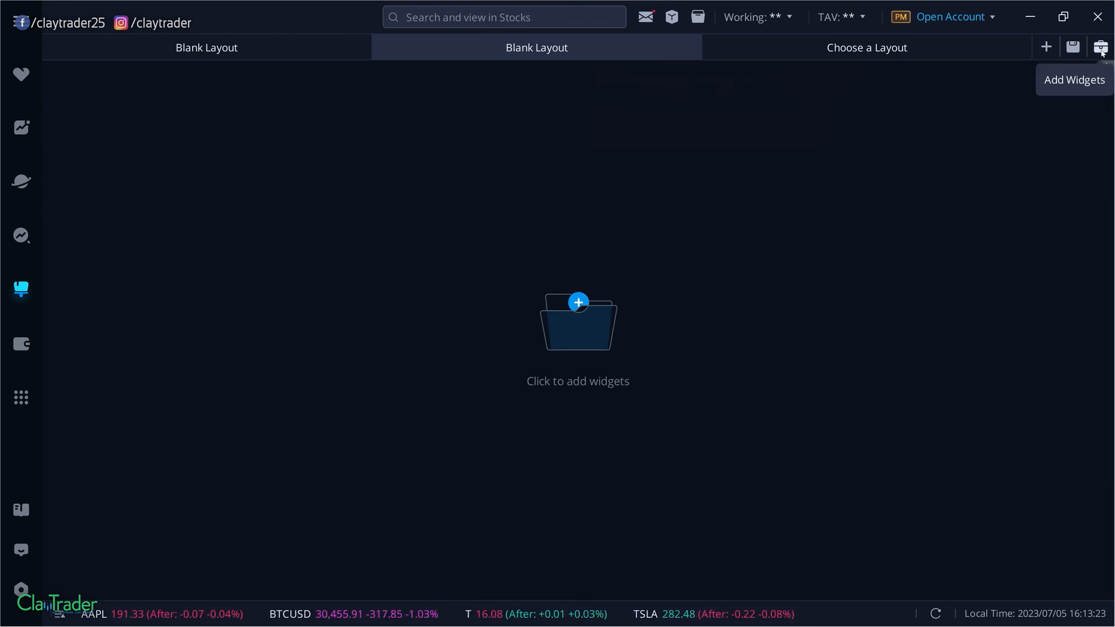
Place a SPY one-minute Chart widget from Quote widgets onto the blank layout
left_click(1102, 47)
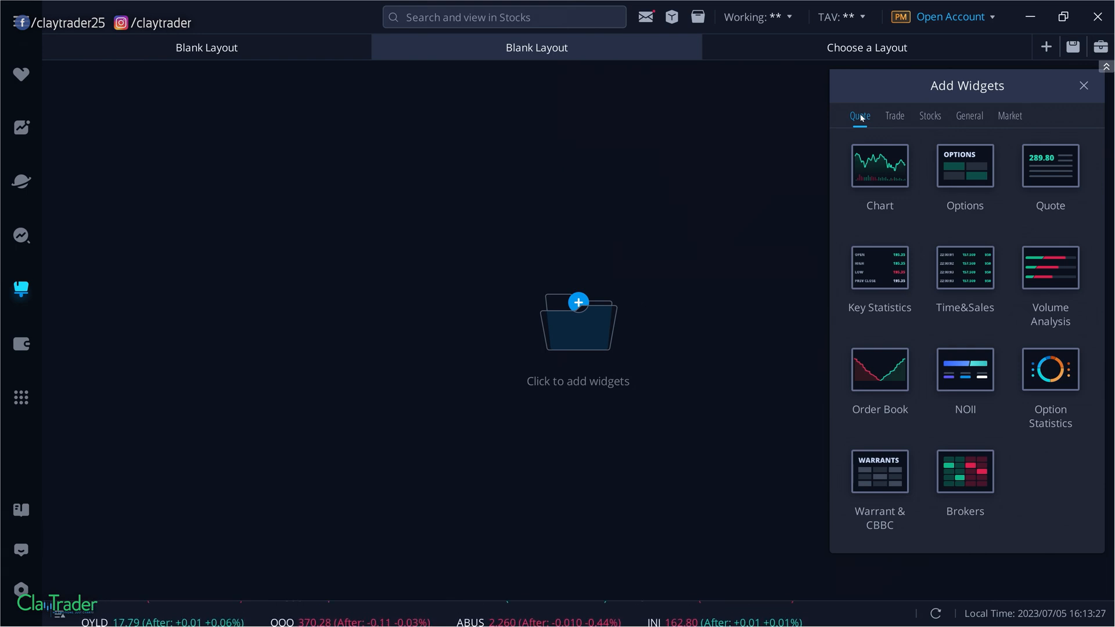
left_click(878, 166)
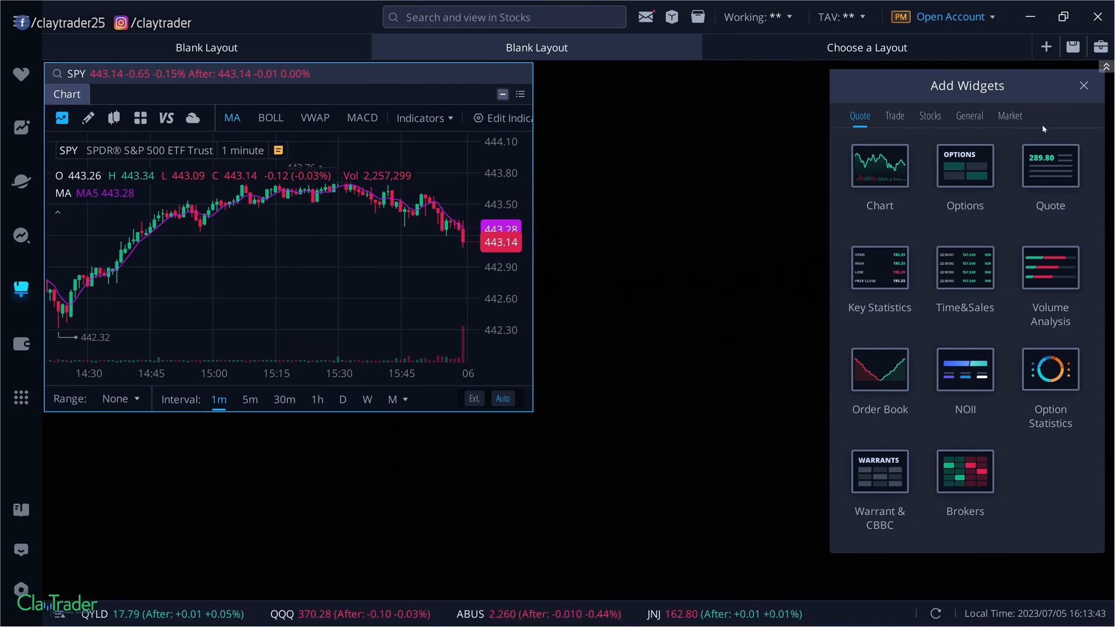
left_click(1083, 85)
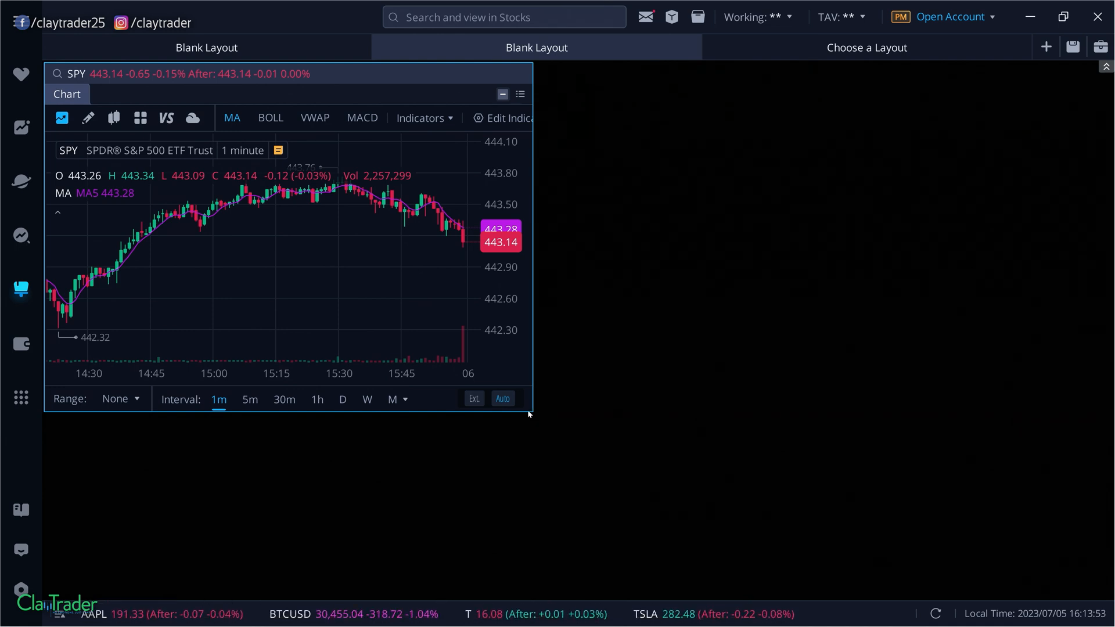
mouse_move(532, 408)
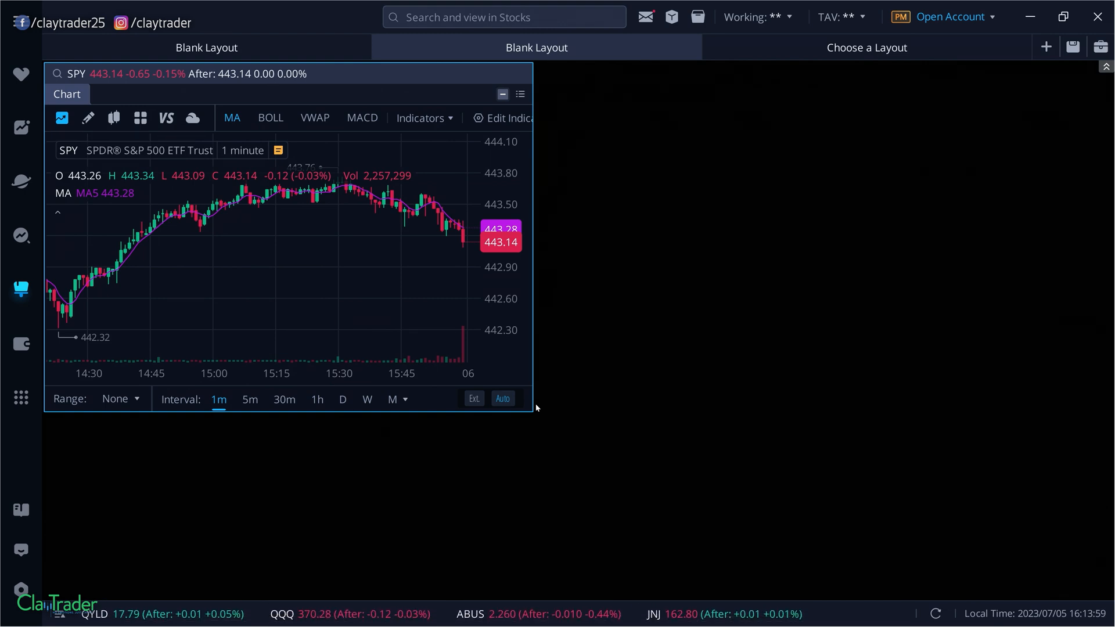
mouse_move(483, 265)
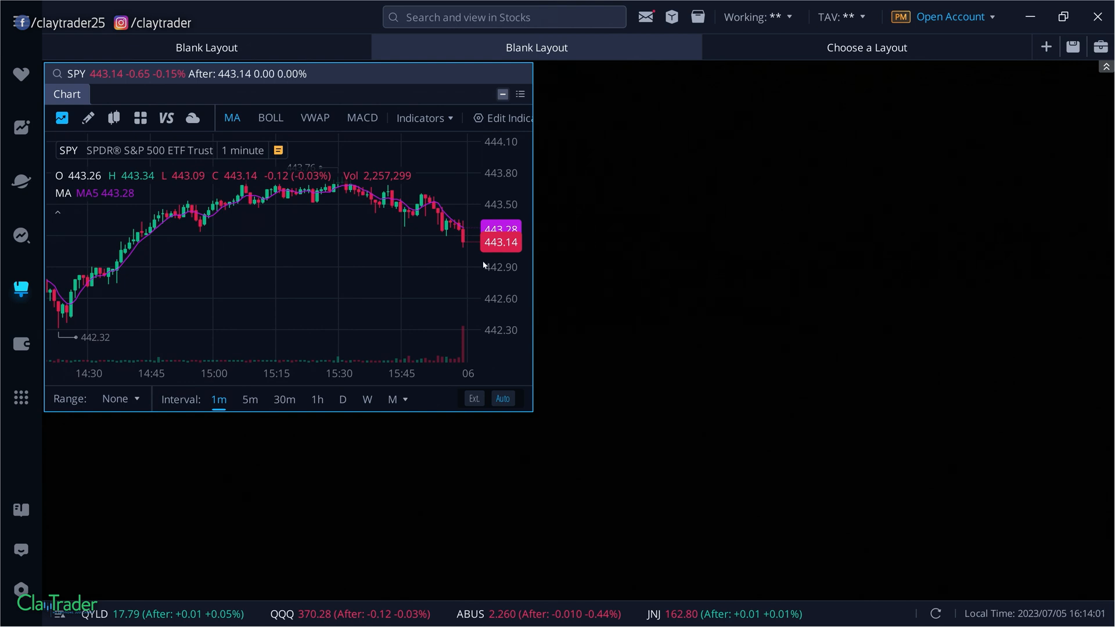
Dock a SPY Time&Sales widget next to the chart
left_click(1100, 47)
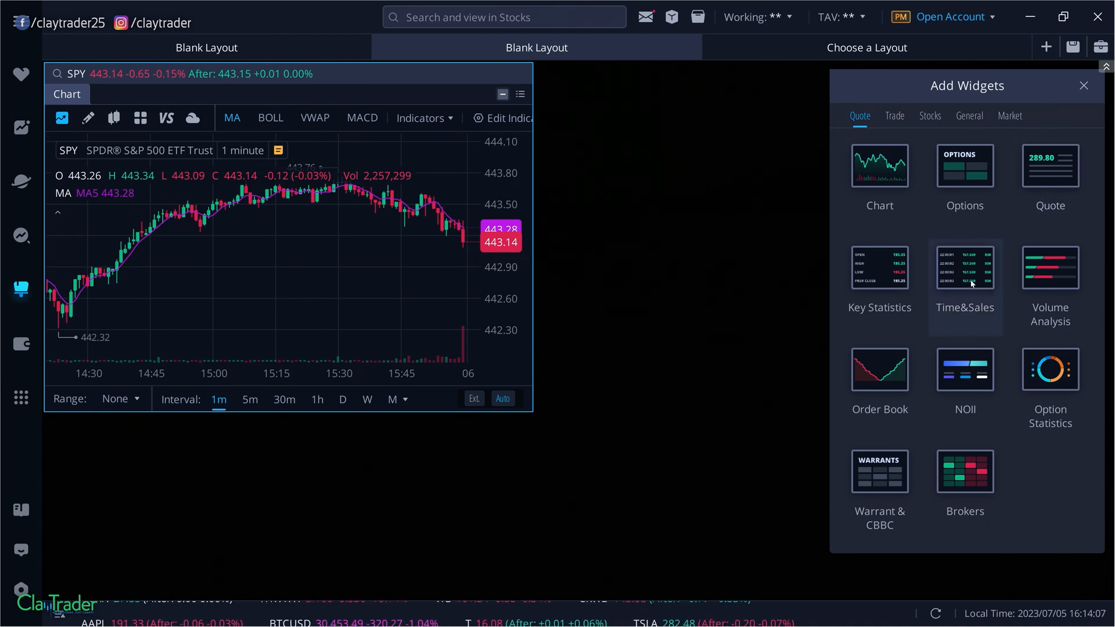
left_click(964, 268)
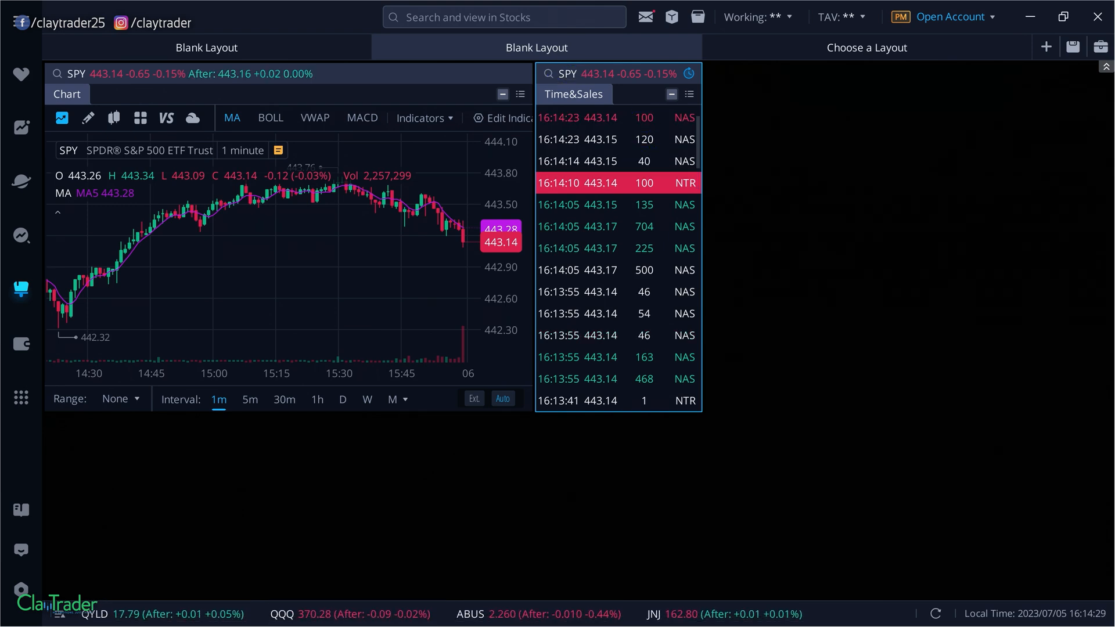
mouse_move(593, 257)
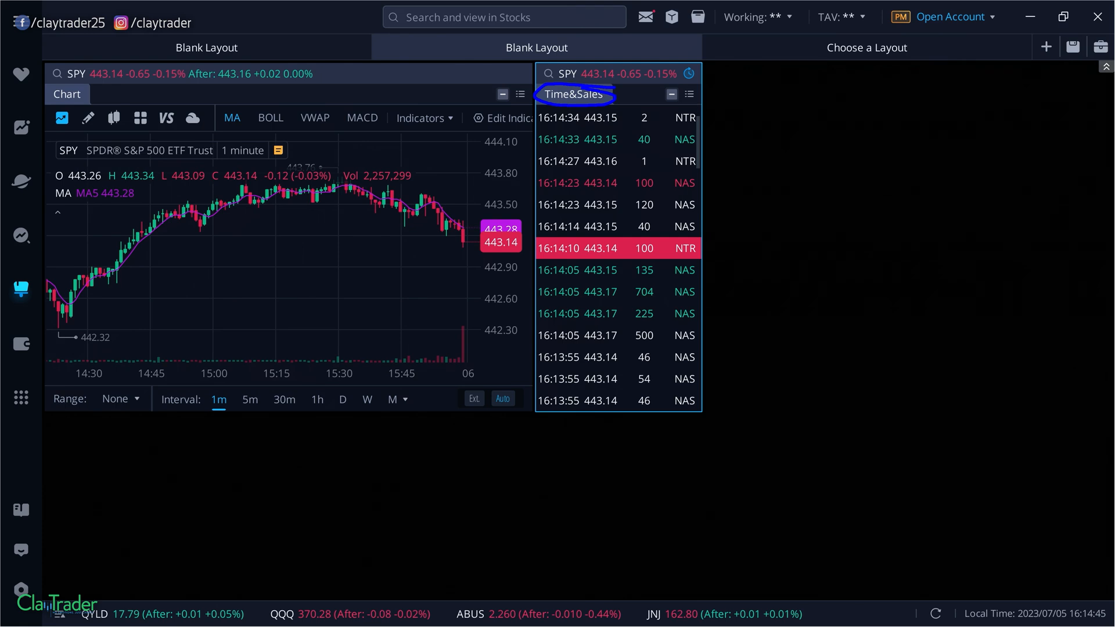
mouse_move(1073, 47)
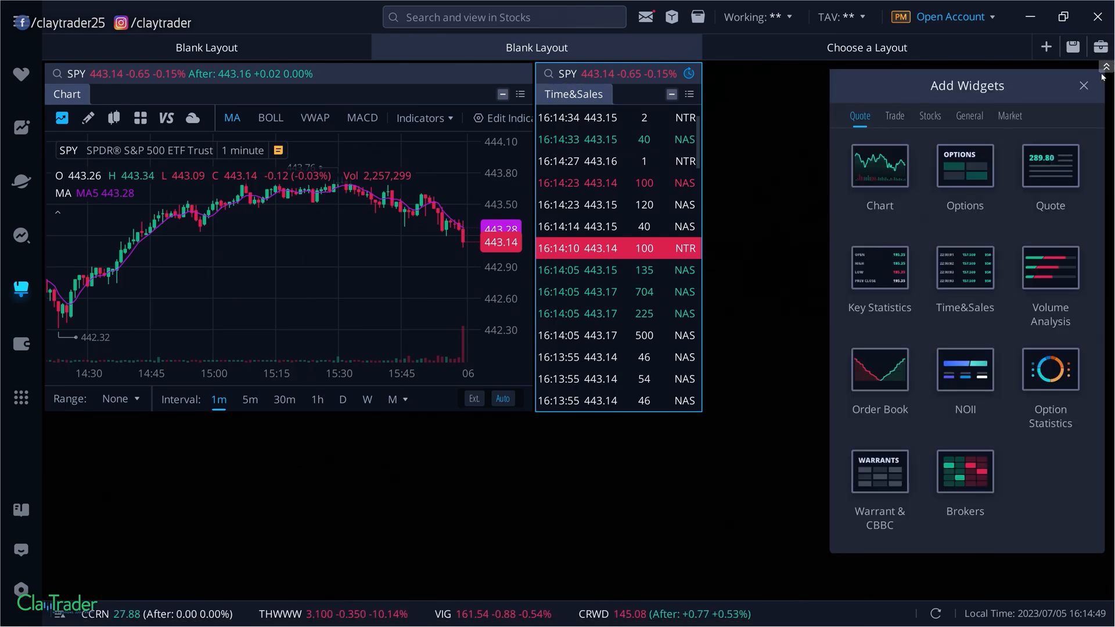
Browse Stocks and General widgets, try Screeners, add a new layout tab, and return to Blank Layout
left_click(929, 116)
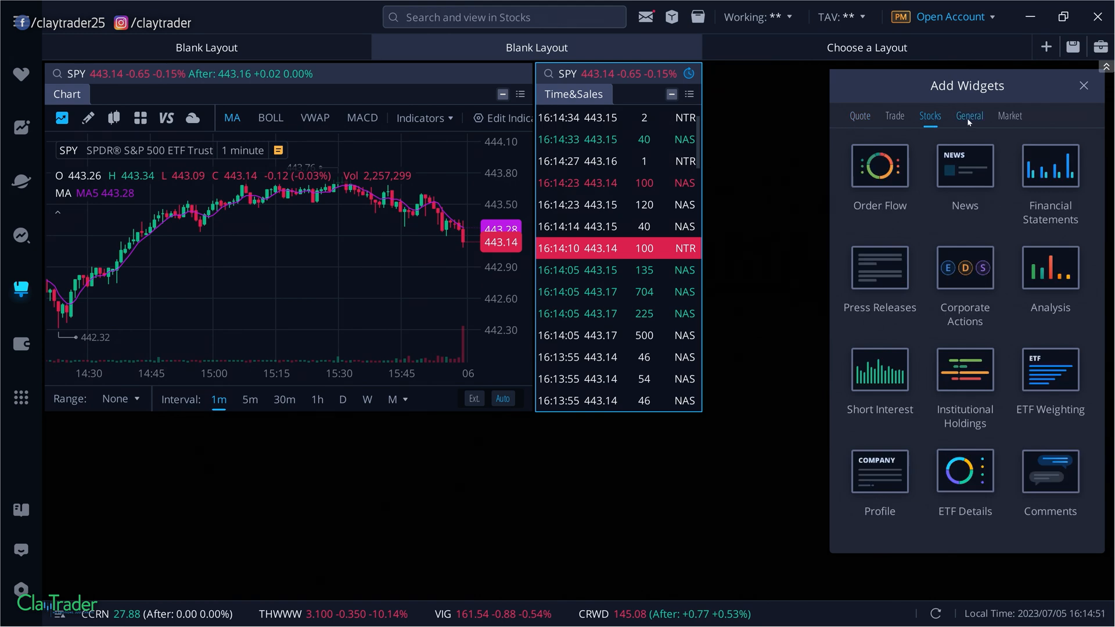
left_click(968, 115)
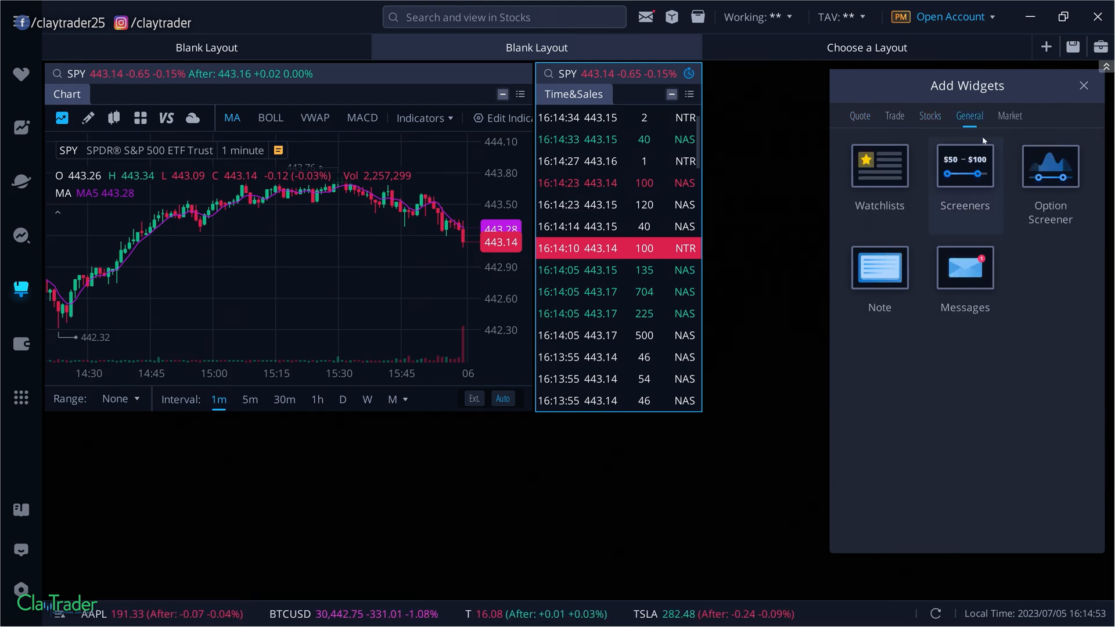
left_click(963, 167)
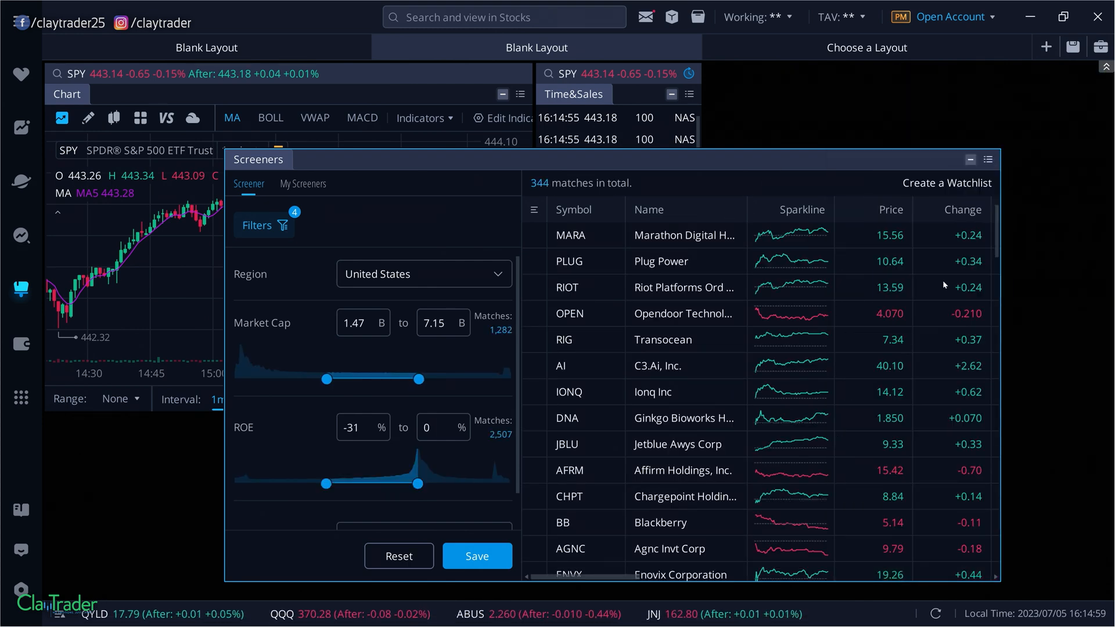
left_click(1045, 47)
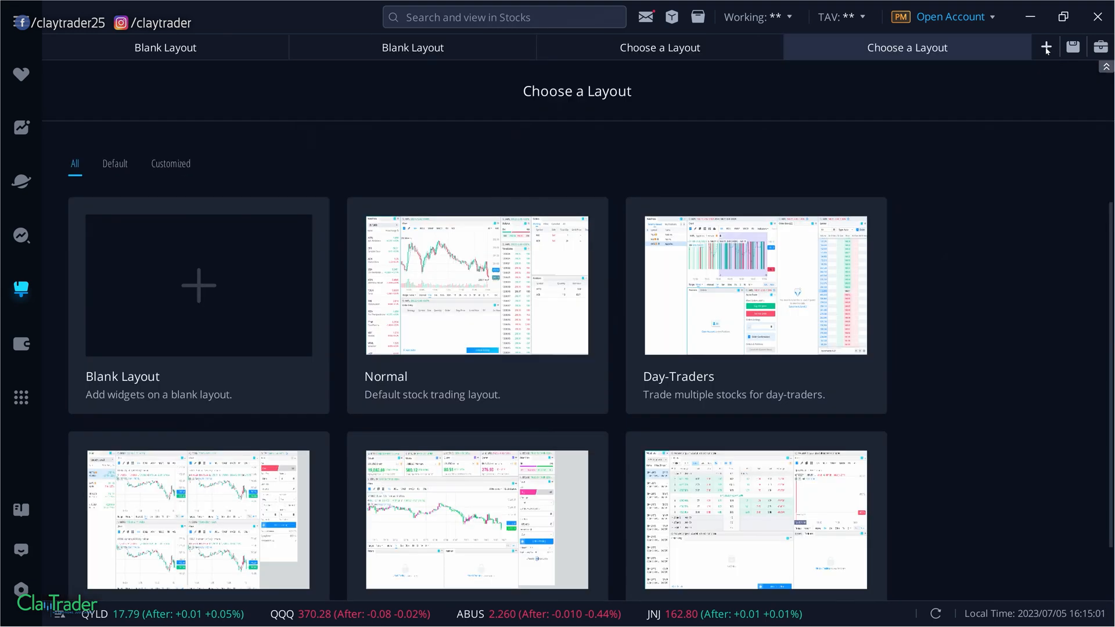
left_click(412, 48)
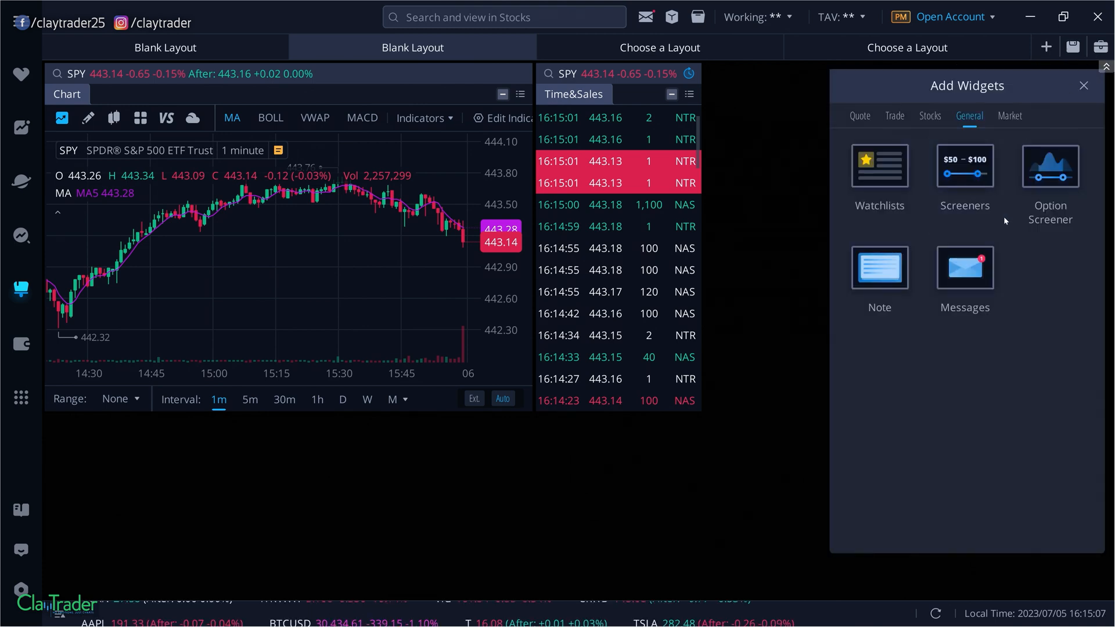
Dock the Most Active market widget underneath the SPY chart
left_click(1009, 116)
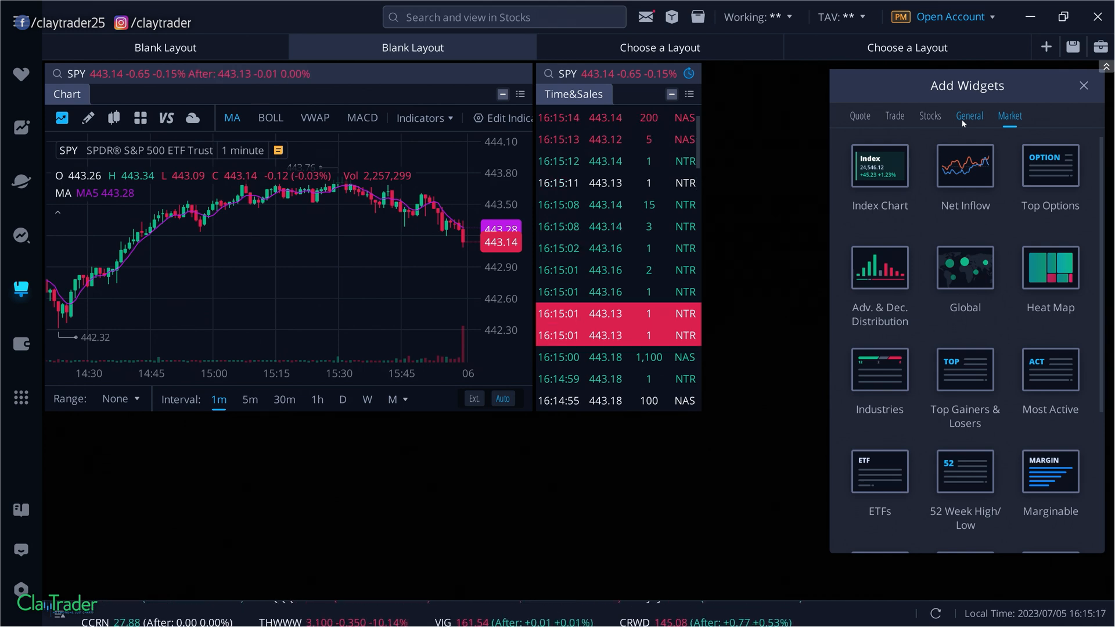
mouse_move(1049, 370)
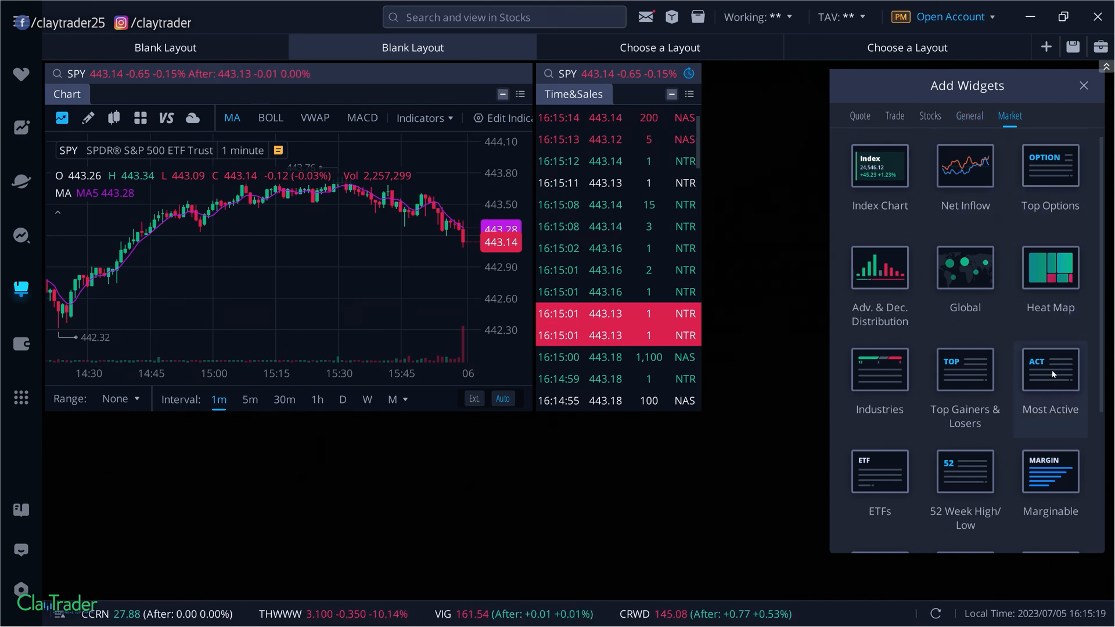
left_click(1049, 368)
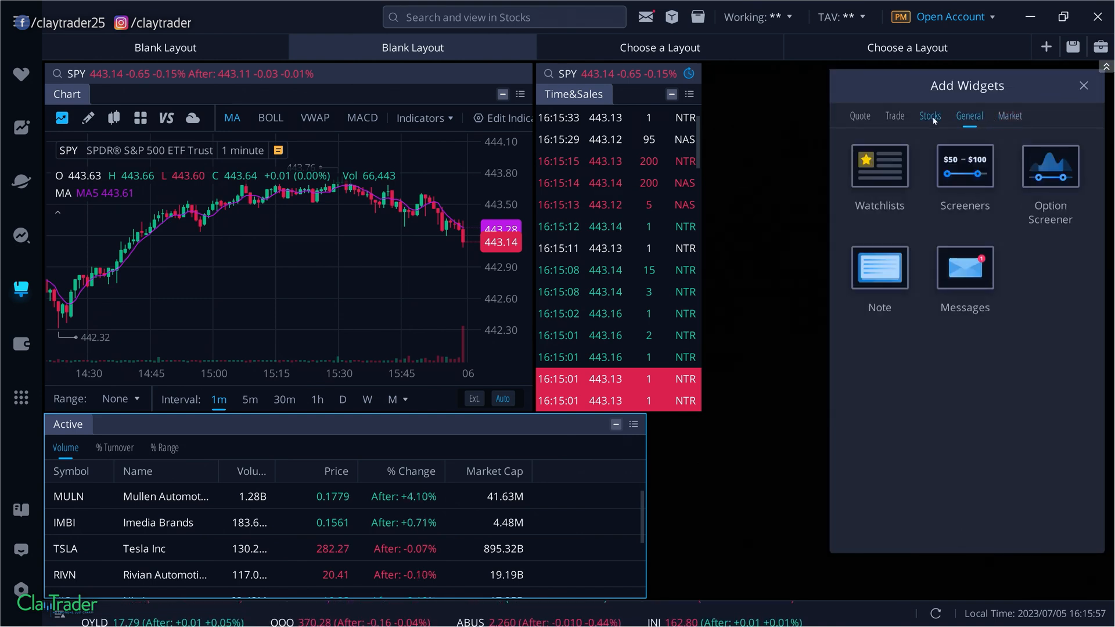
Add the Watchlists widget as a tab beside Most Active
left_click(878, 166)
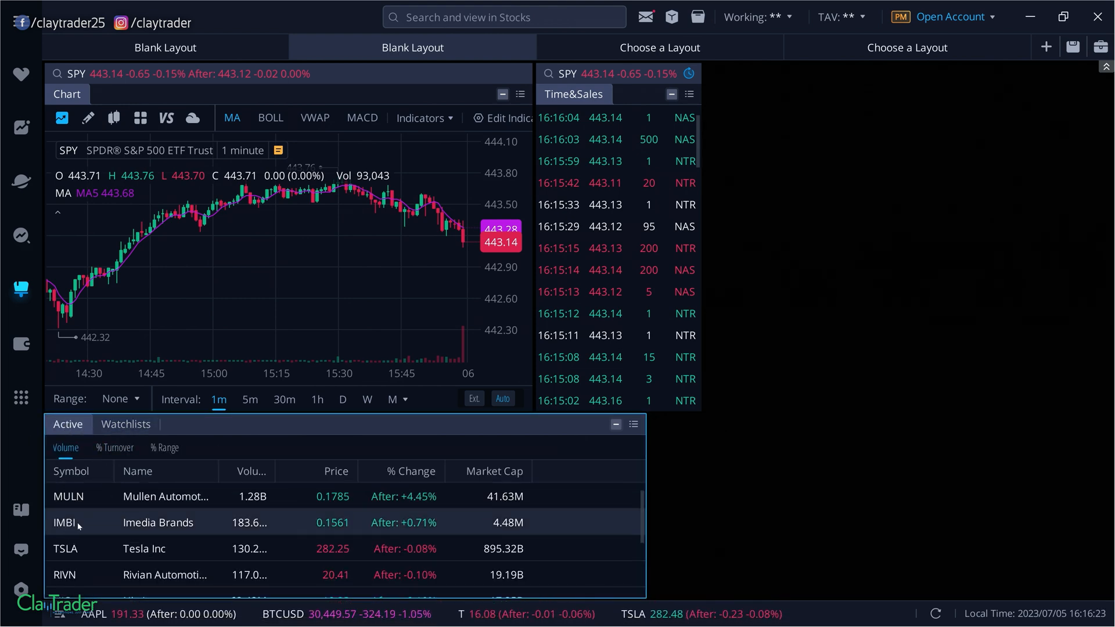
Add IMBI from the Most Active list to My Watchlist via its right-click menu
right_click(64, 522)
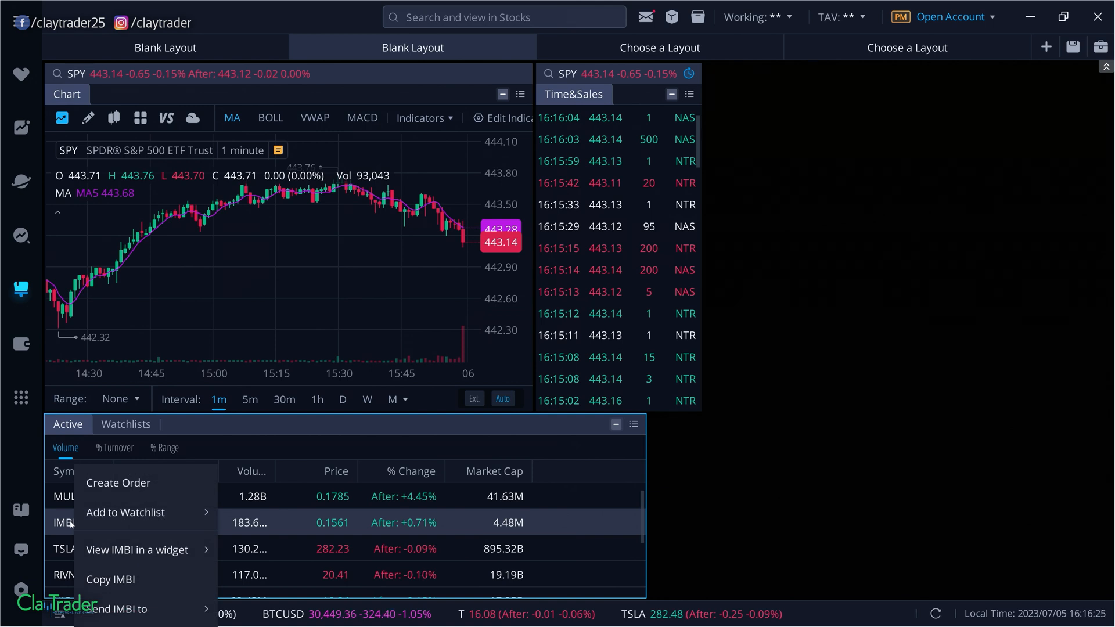
mouse_move(124, 512)
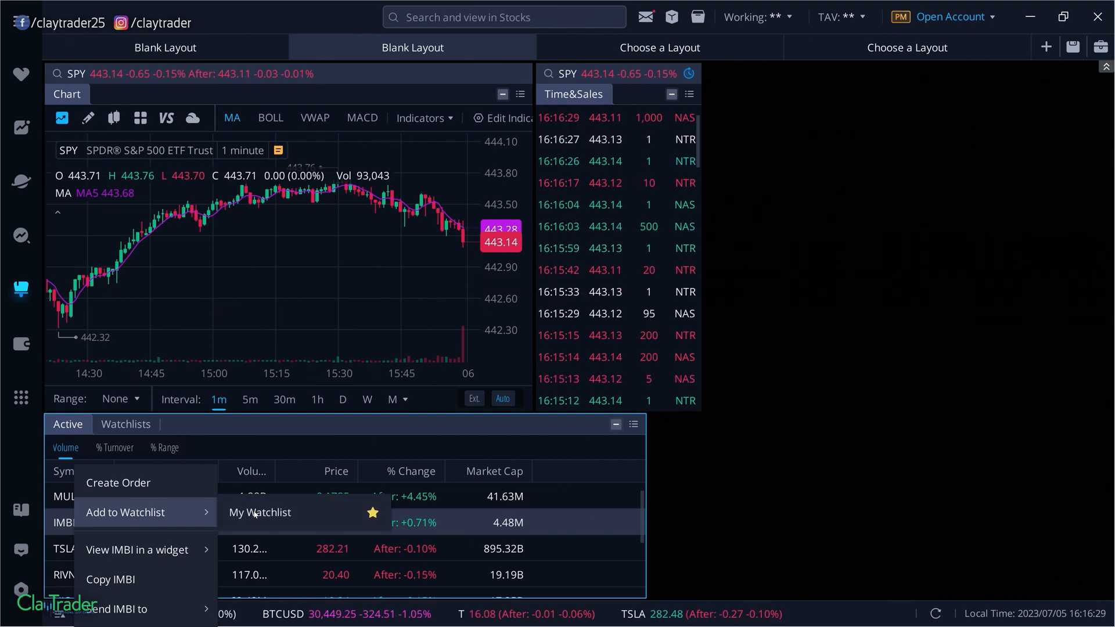
left_click(126, 423)
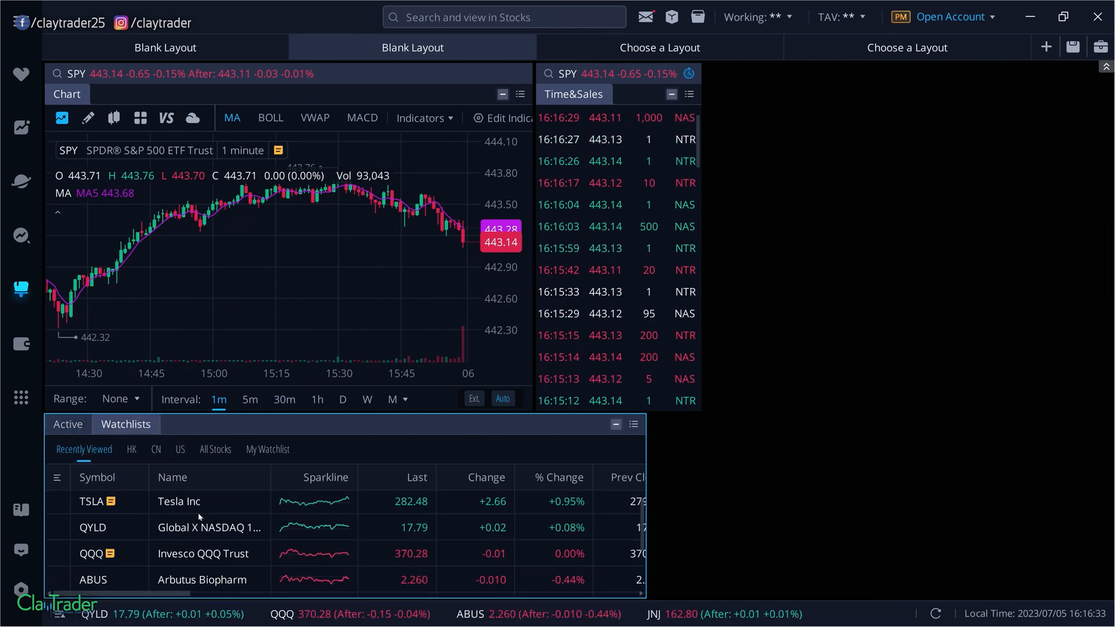
left_click(67, 424)
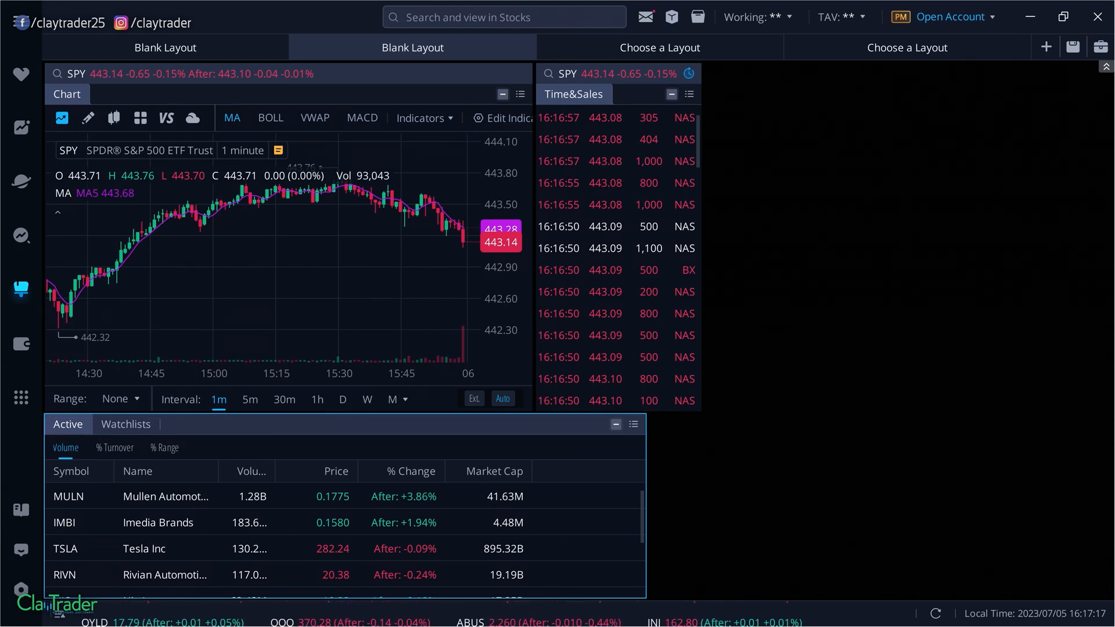
mouse_move(984, 197)
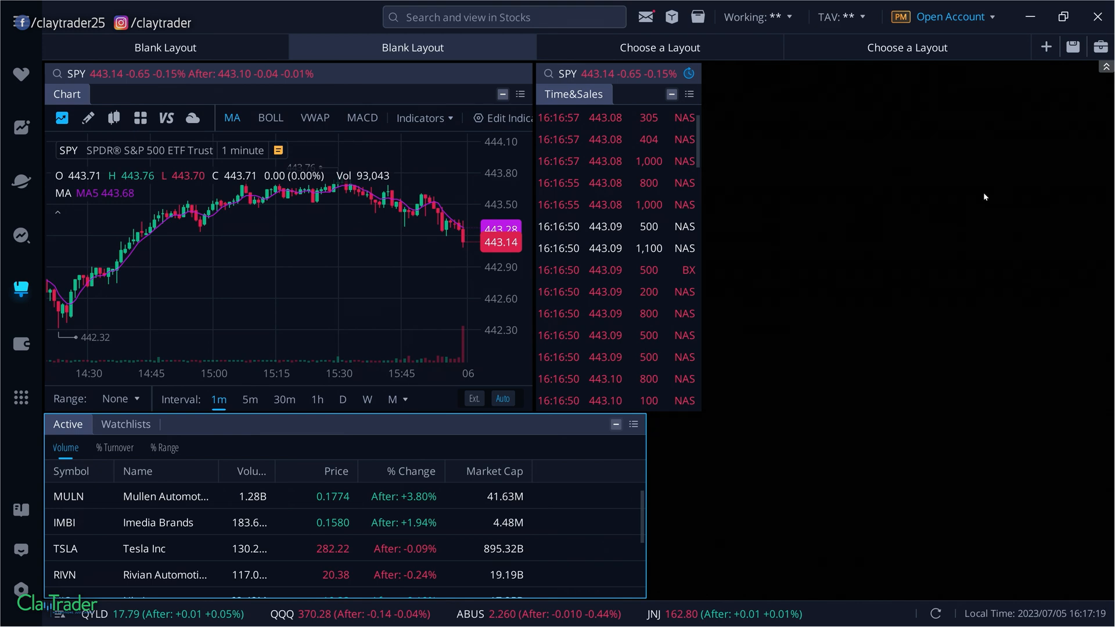
mouse_move(1023, 104)
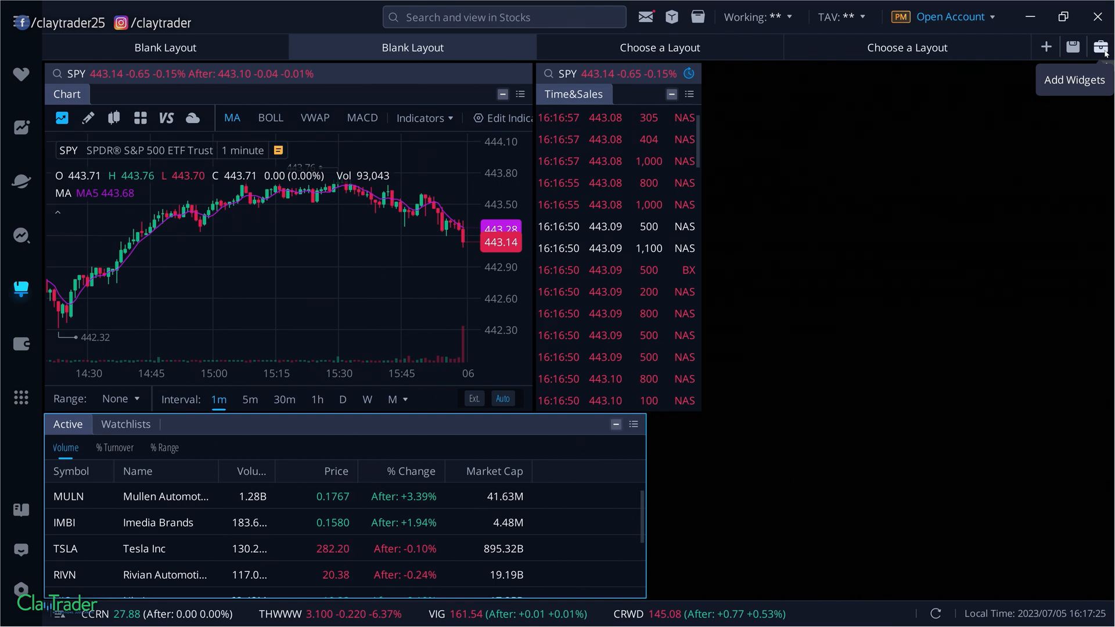
Place a SPY Order Entry widget to the right of Time&Sales
left_click(1101, 47)
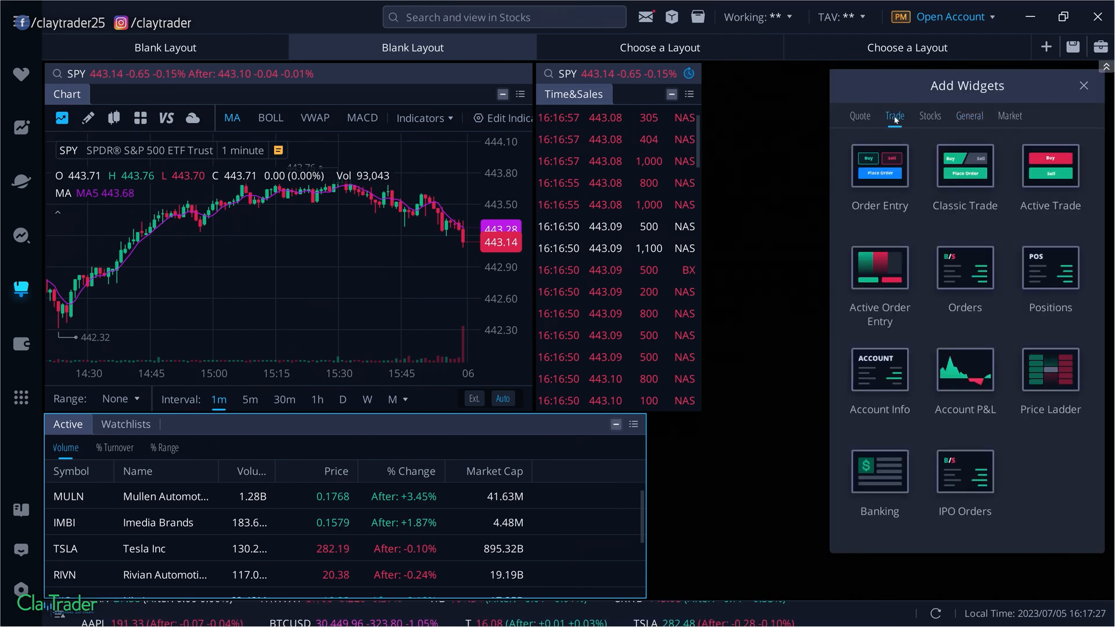
left_click(878, 166)
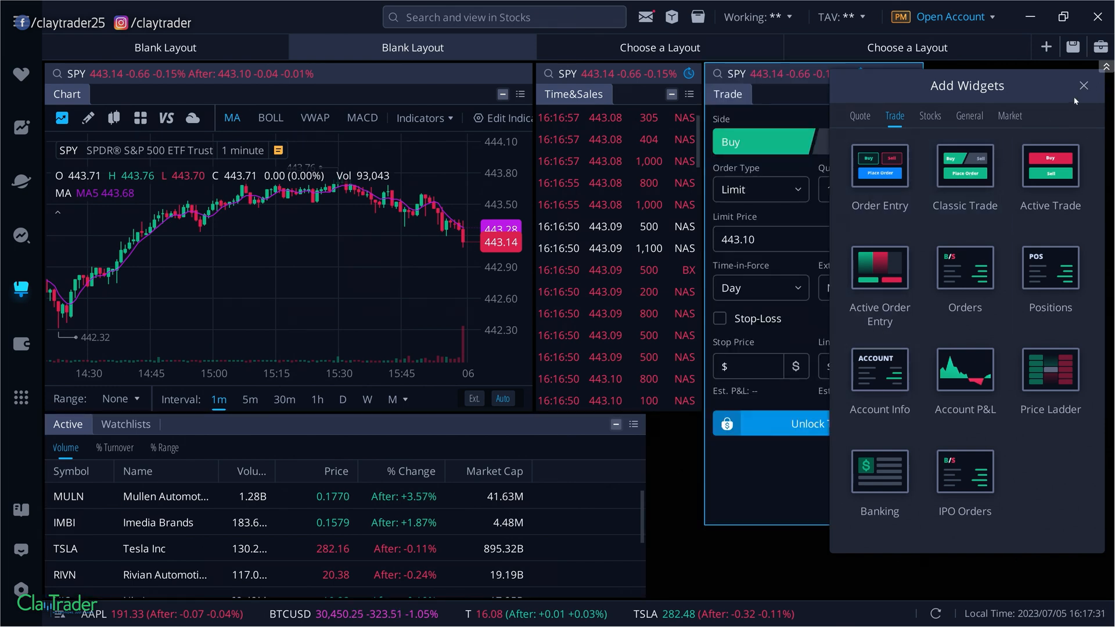
left_click(1083, 86)
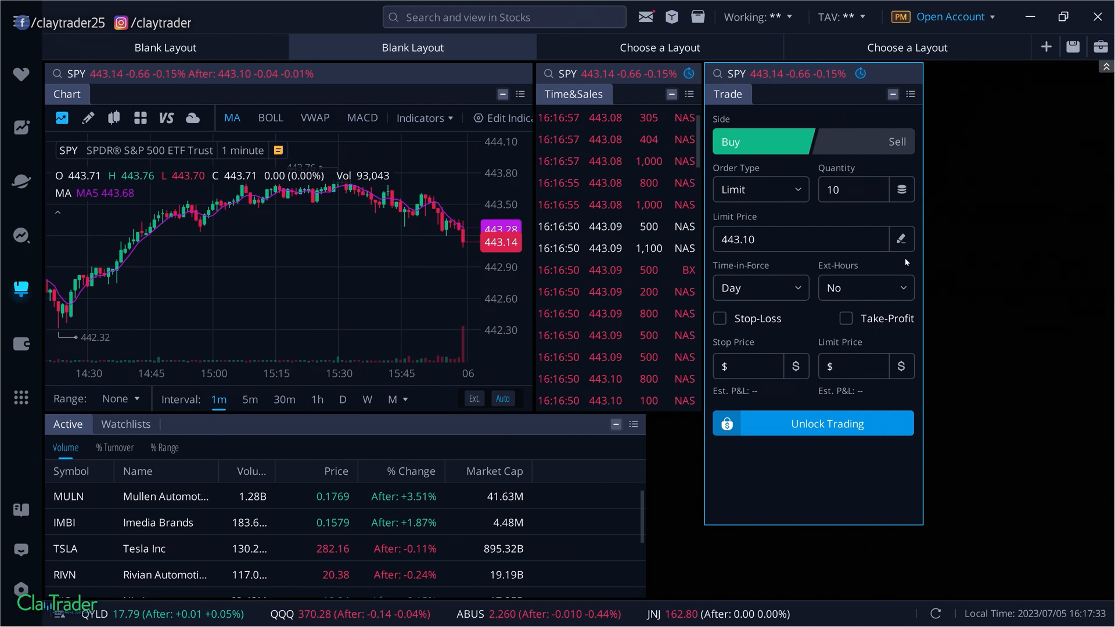